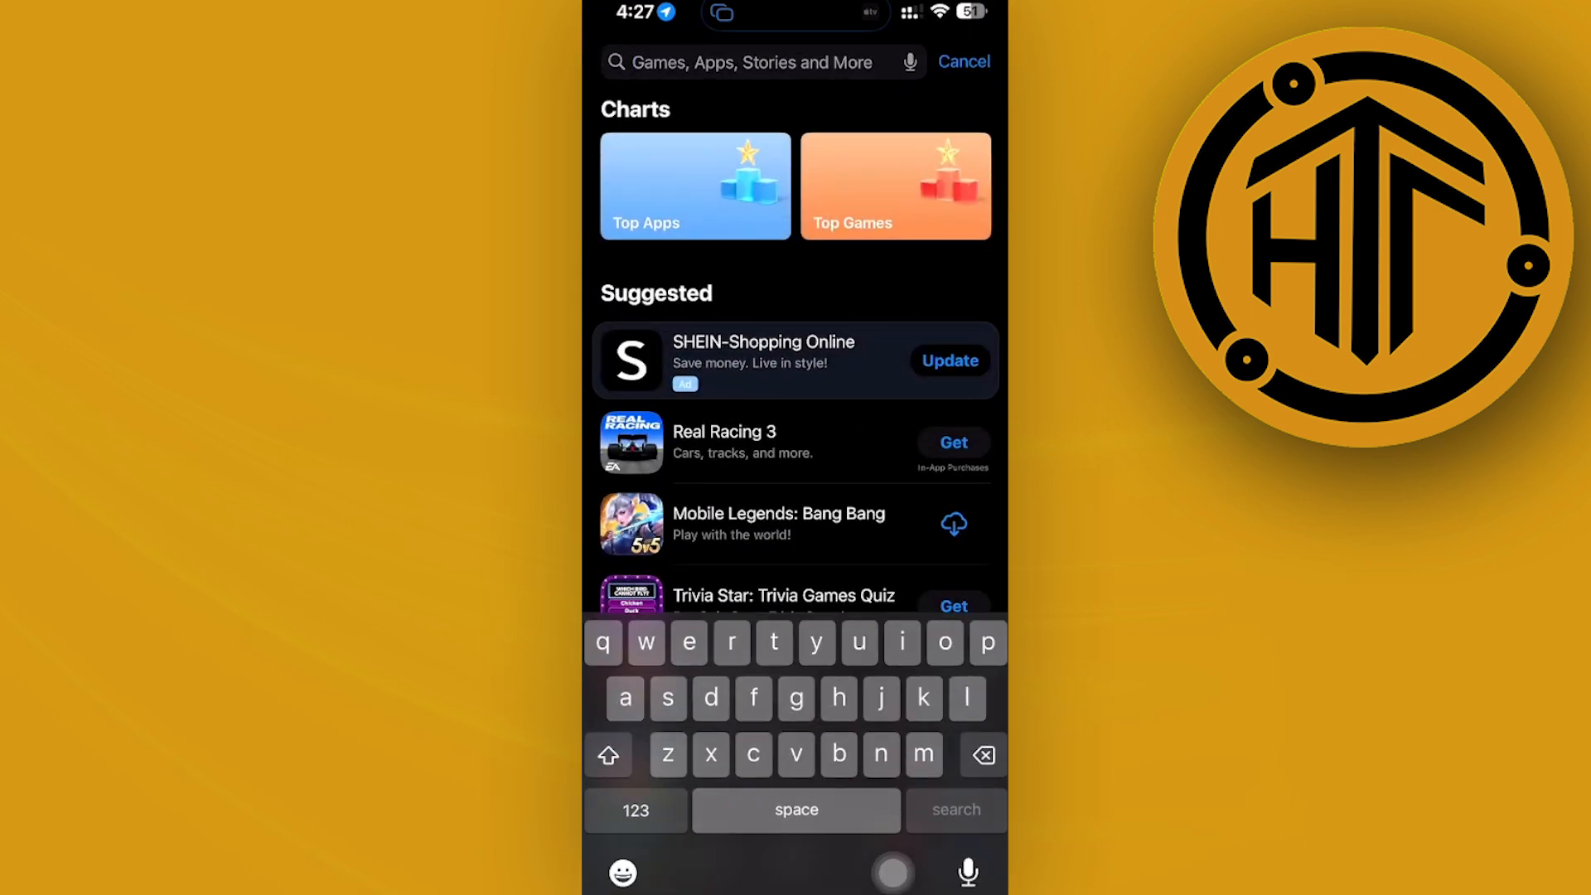
Search the App Store for 'yt music' to list YouTube Music
type("yt music")
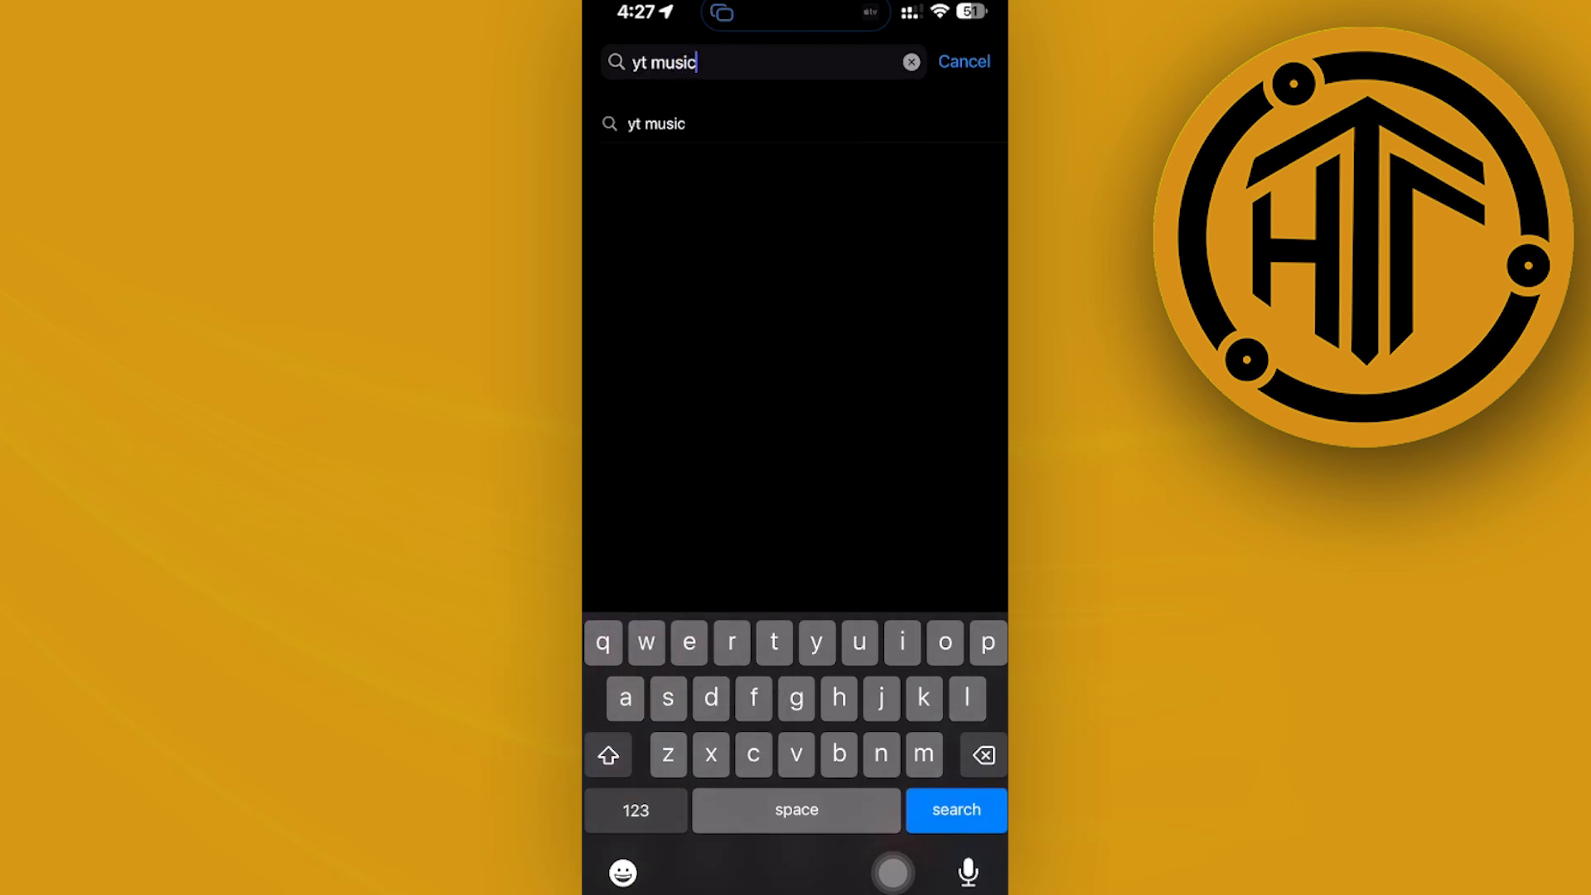
left_click(954, 809)
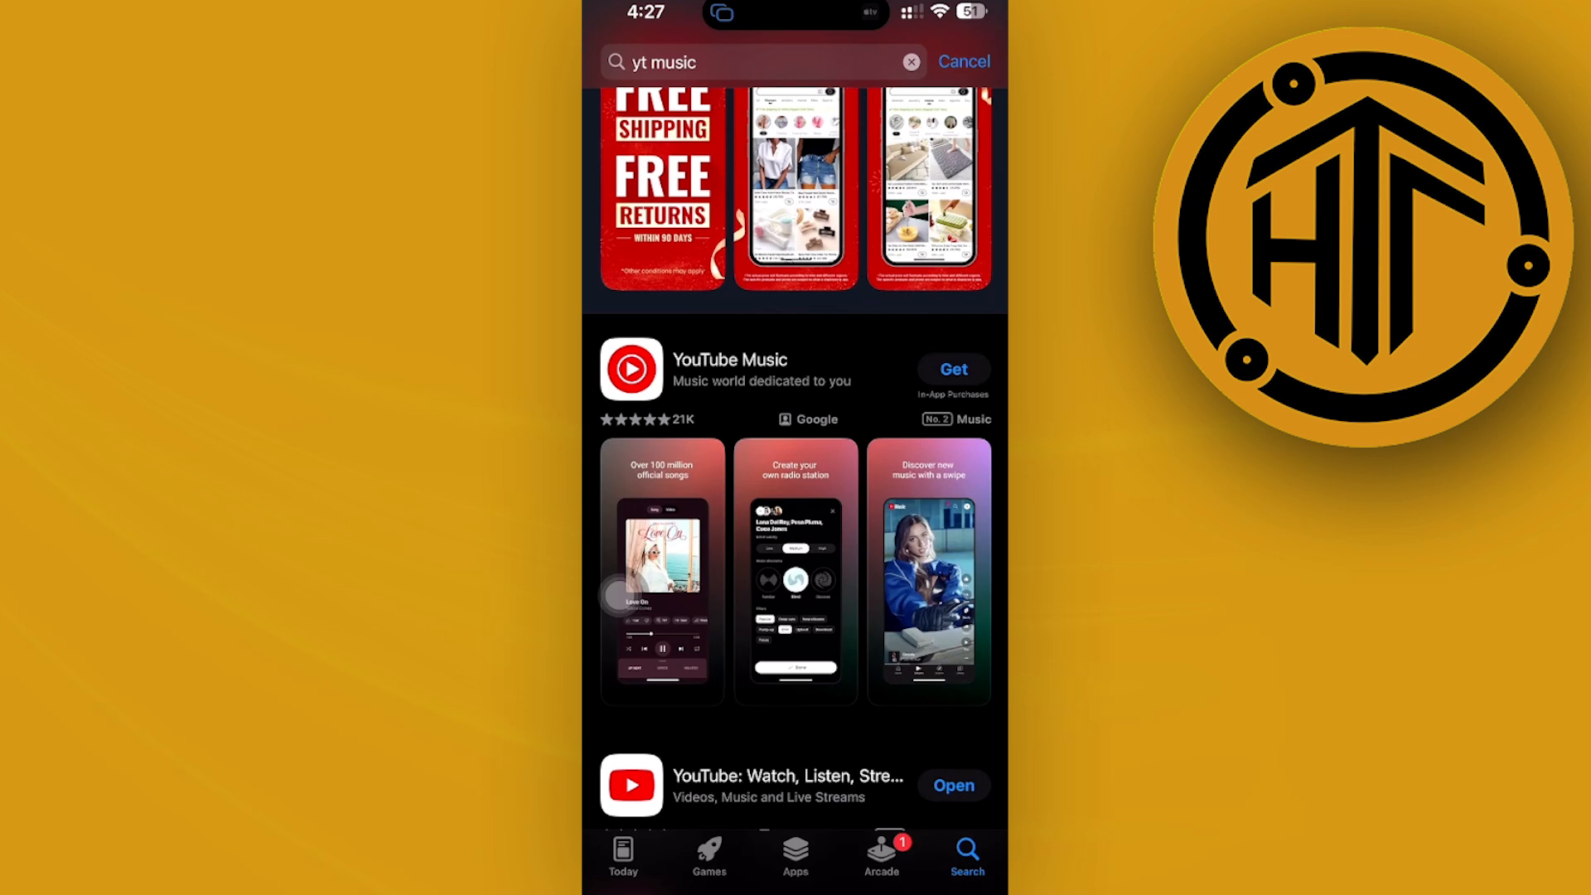
Get YouTube Music and open it once the install finishes
left_click(951, 368)
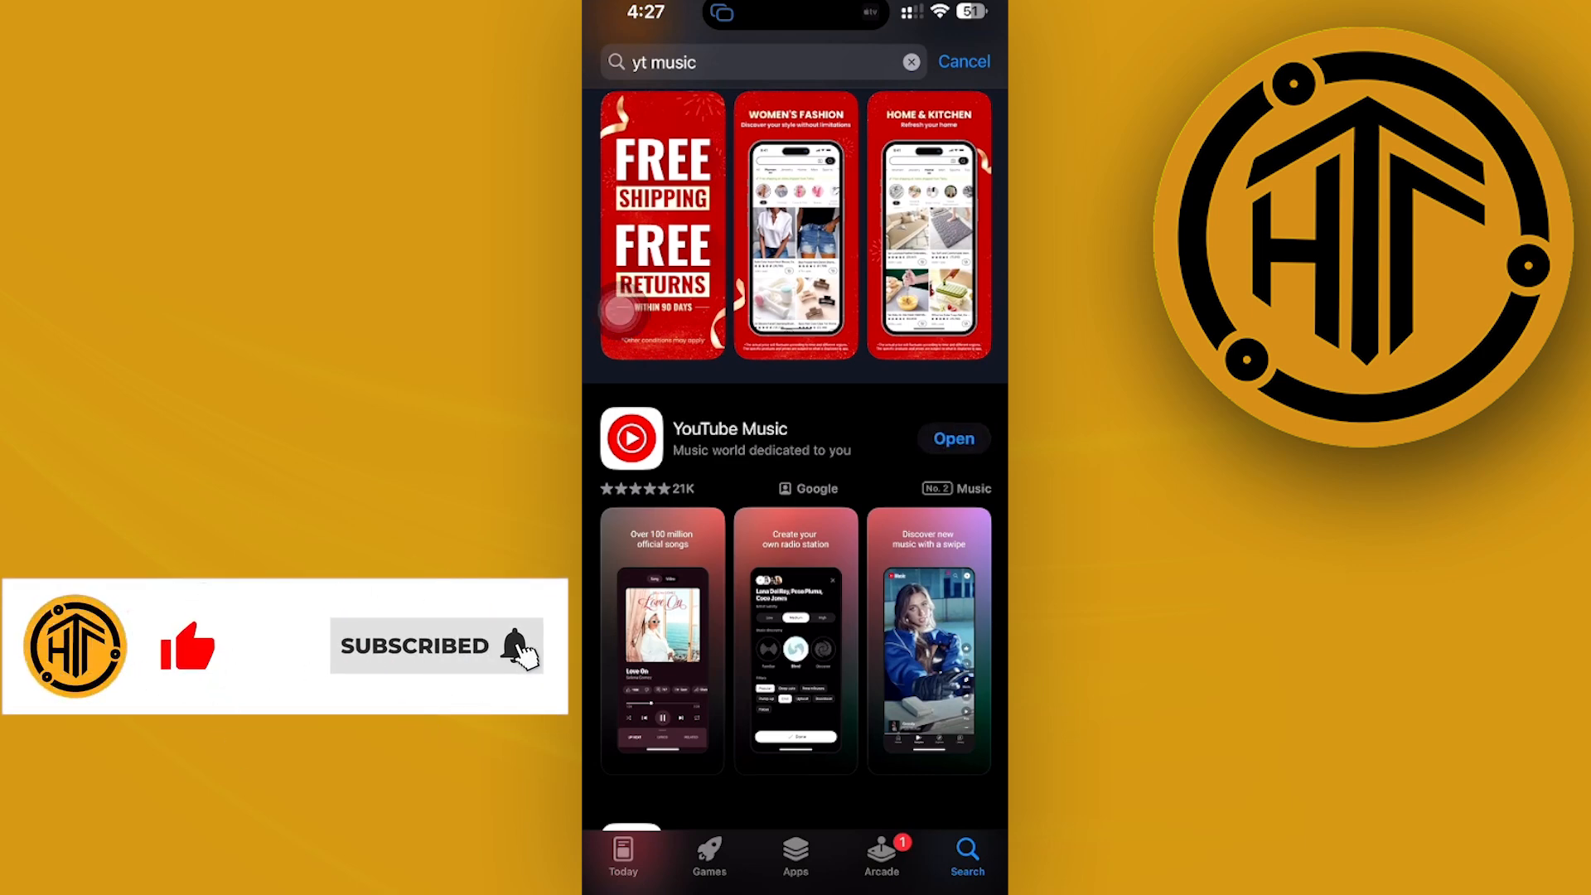
left_click(951, 438)
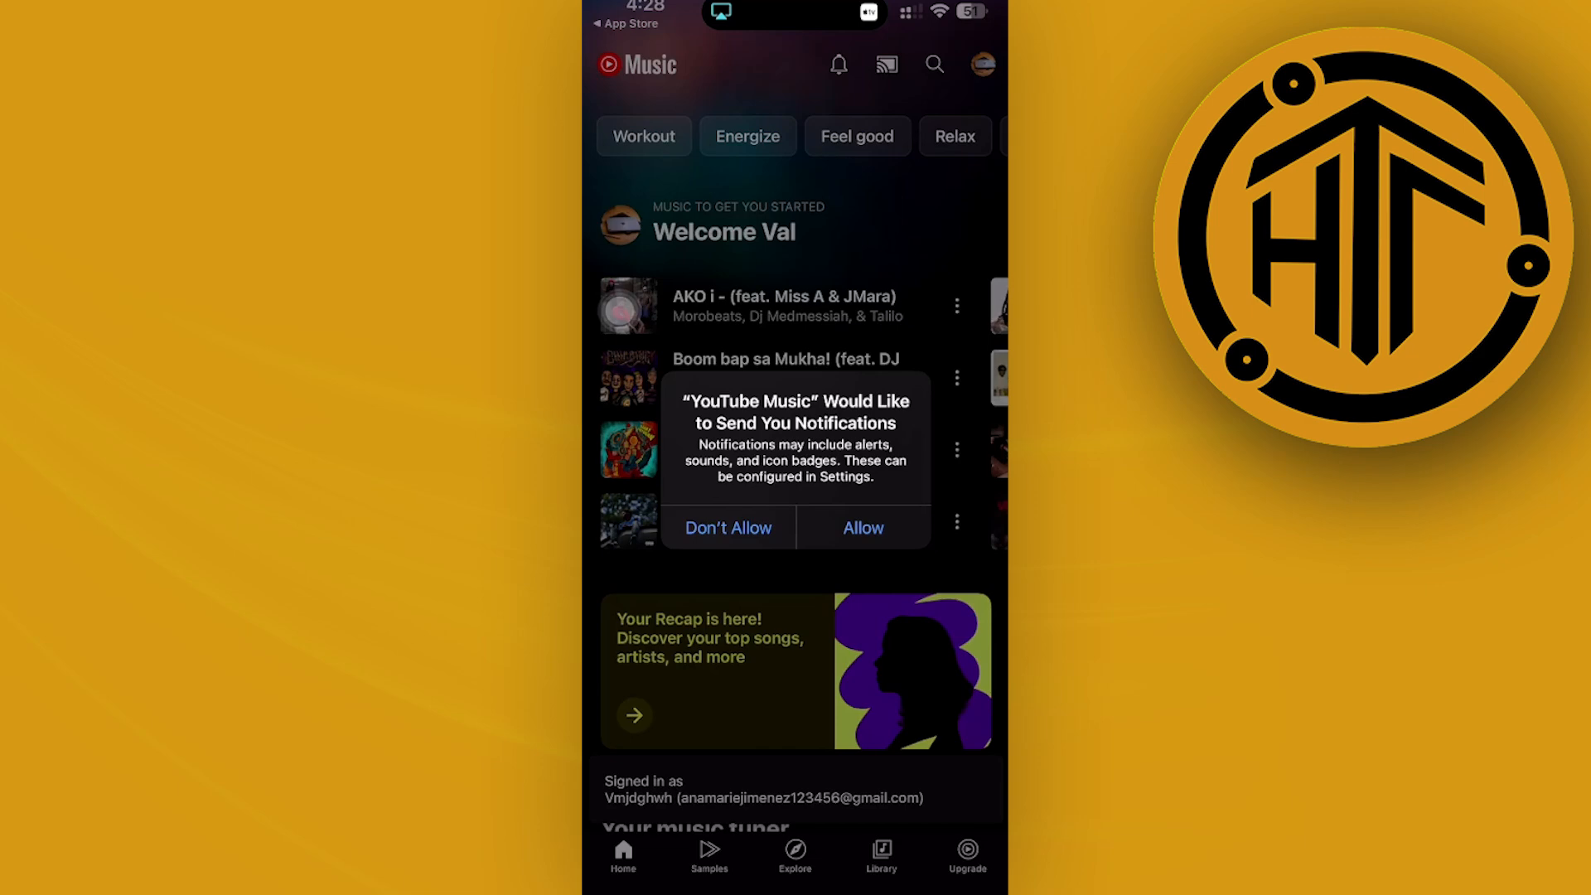
Allow notifications, visit the account menu, then return to the Home feed
left_click(728, 528)
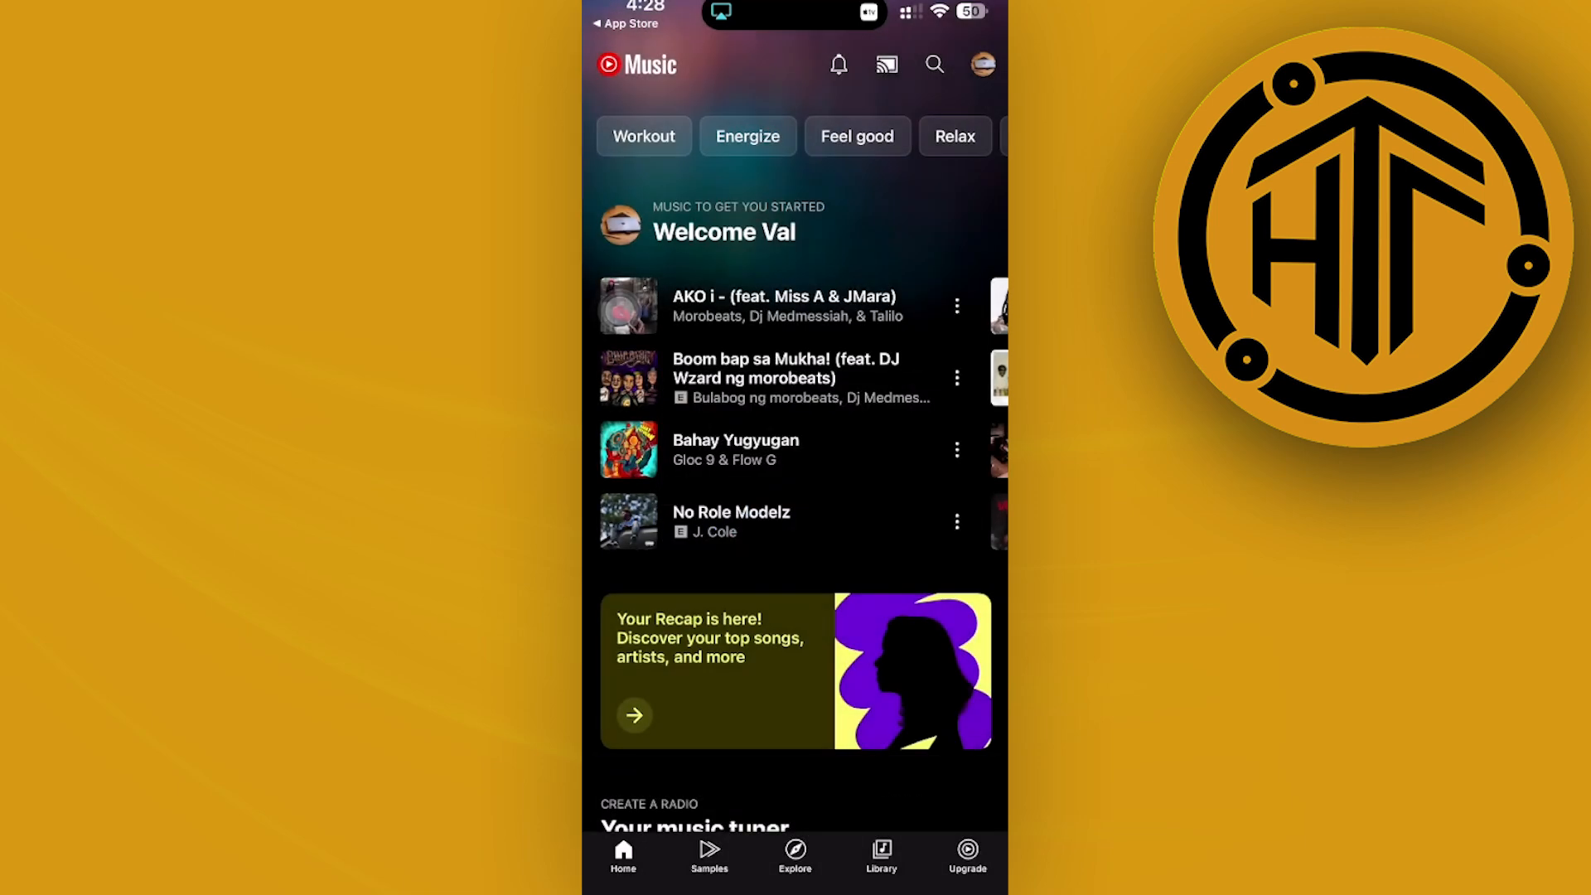
left_click(980, 64)
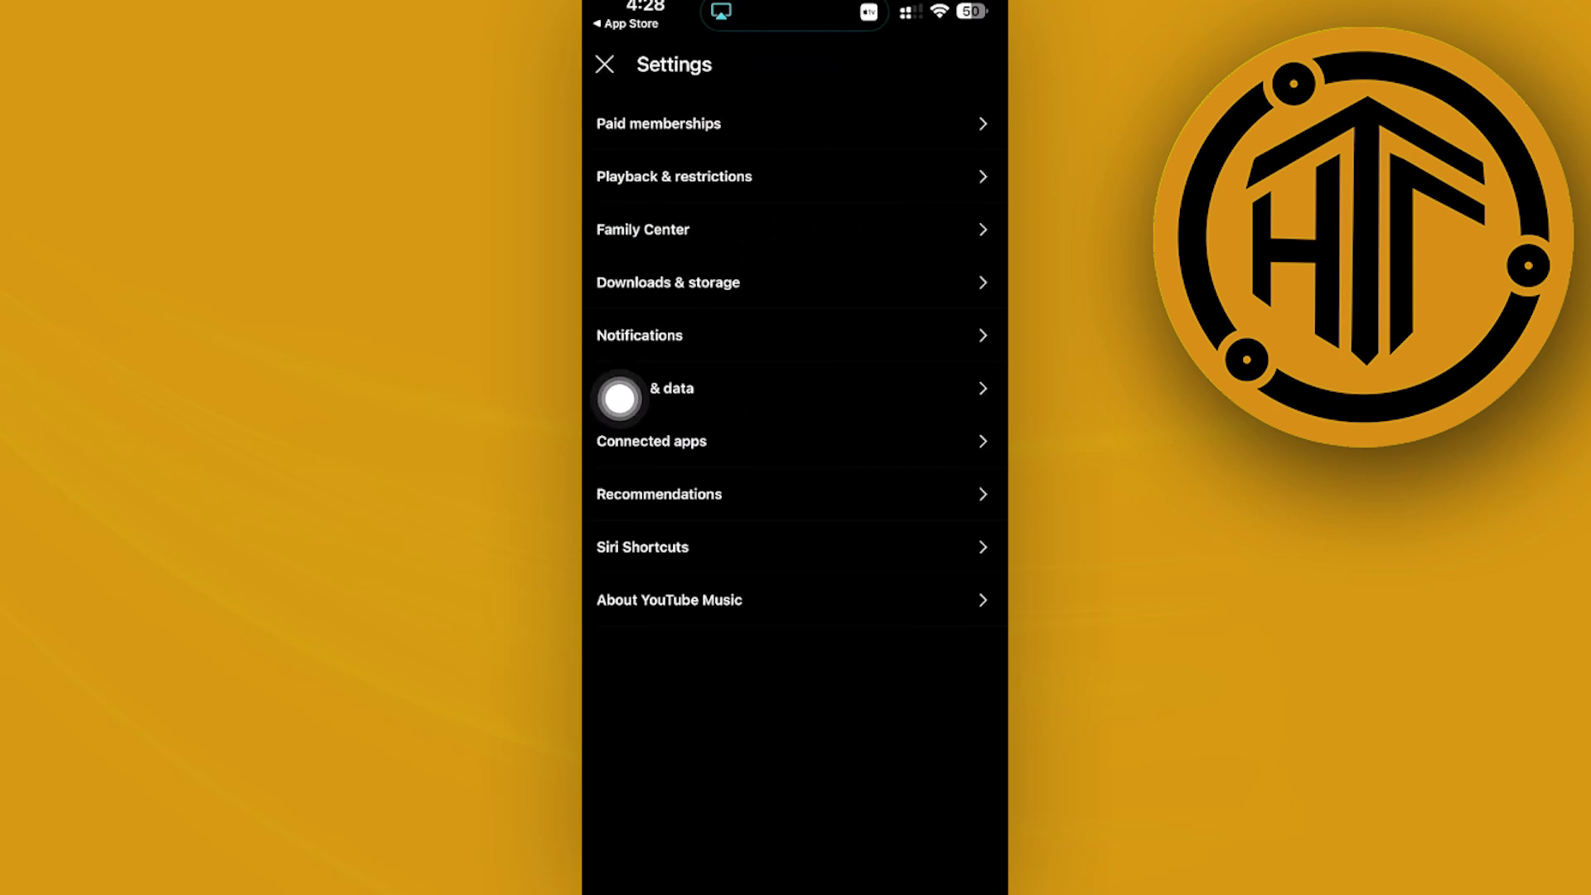
left_click(605, 64)
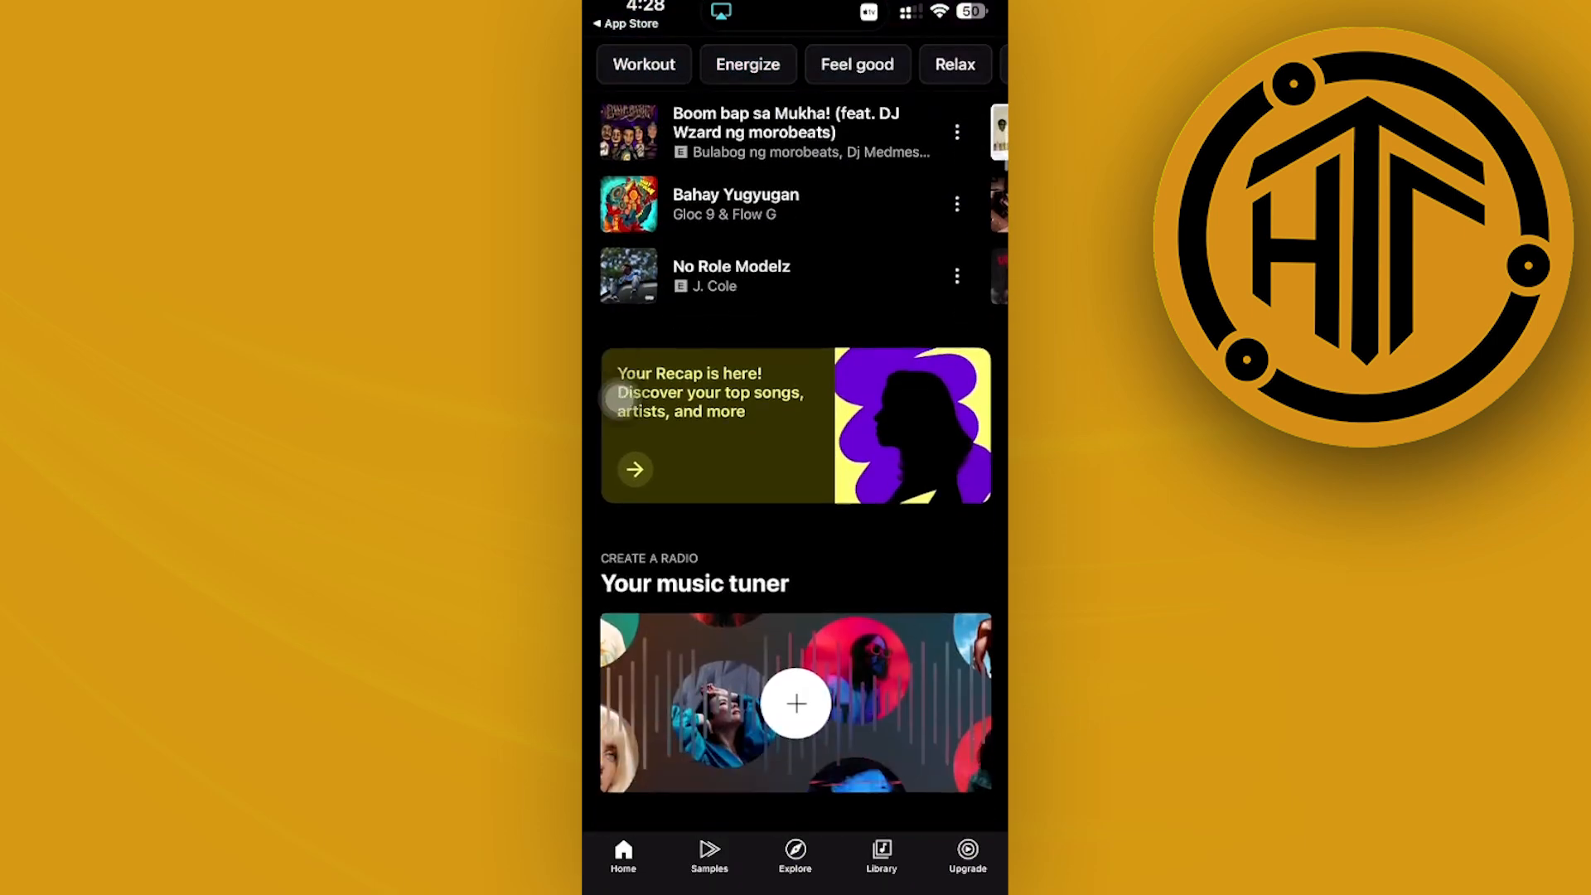
scroll("down", 3)
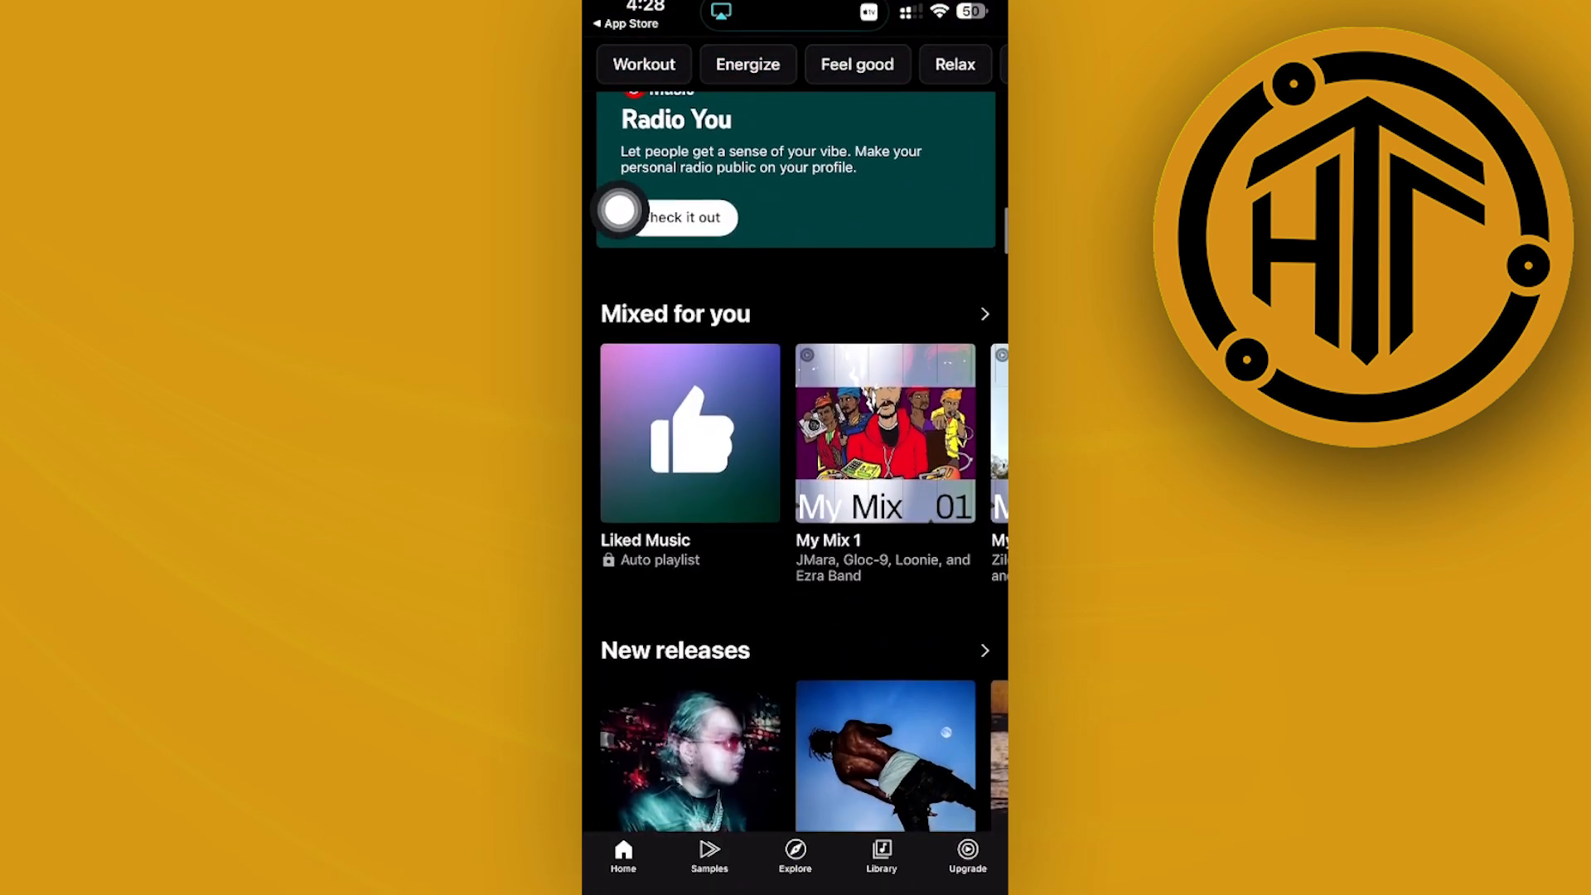
scroll("down", 3)
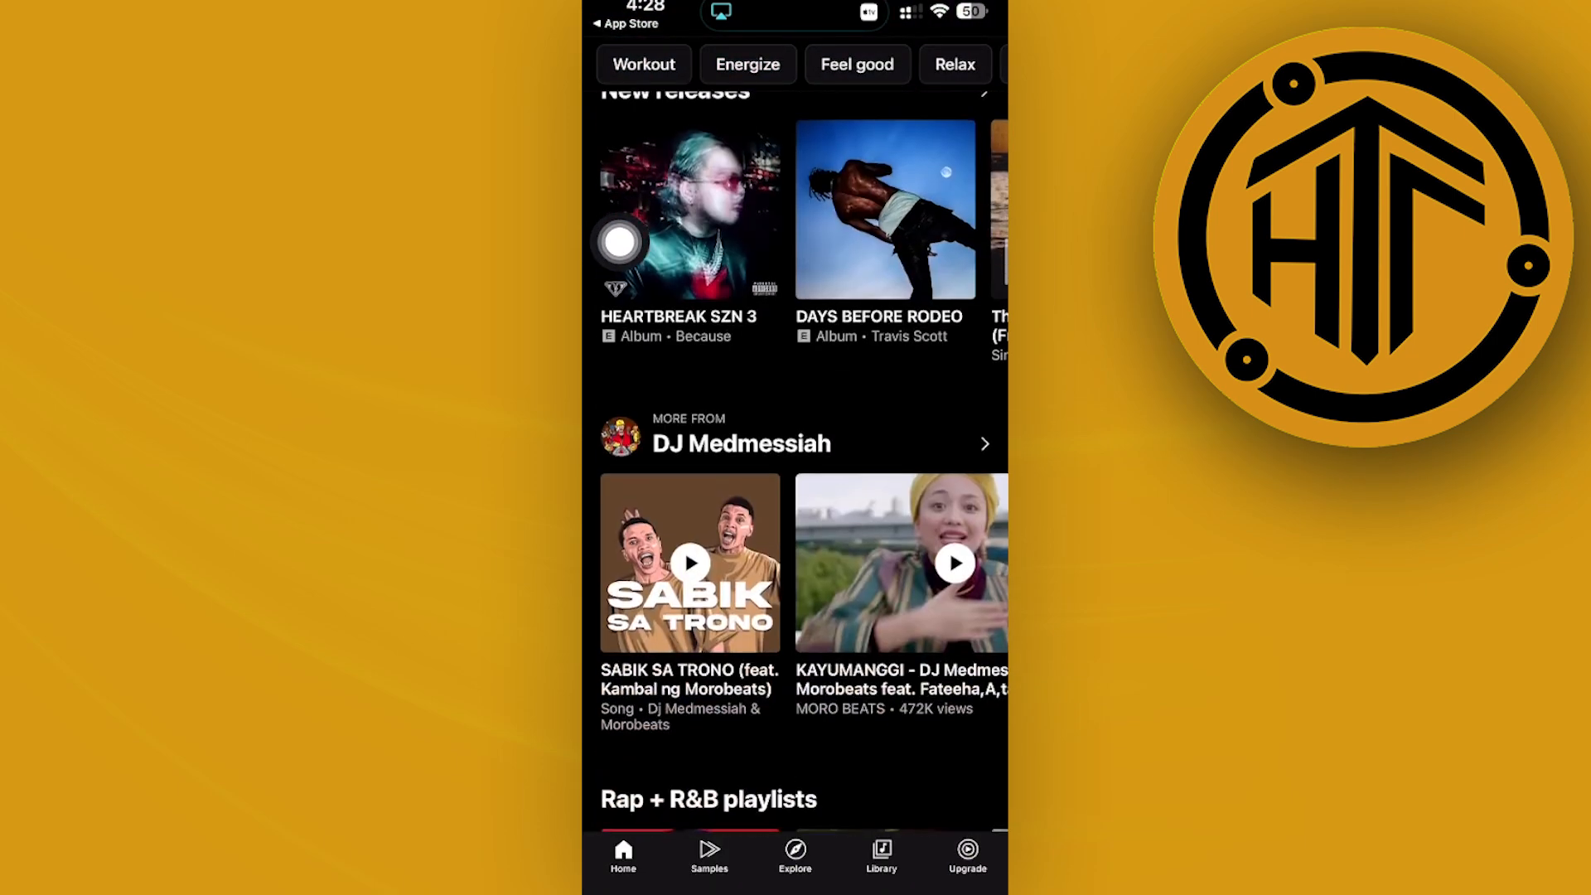